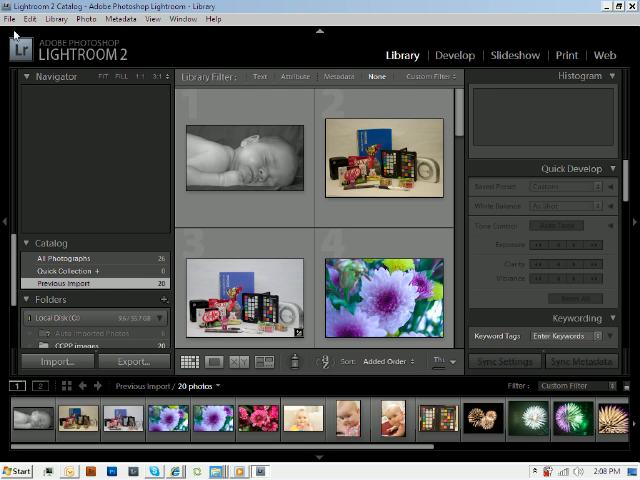
# Step: Start a new import from the connected Canon camera via the File menu
pyautogui.click(10, 18)
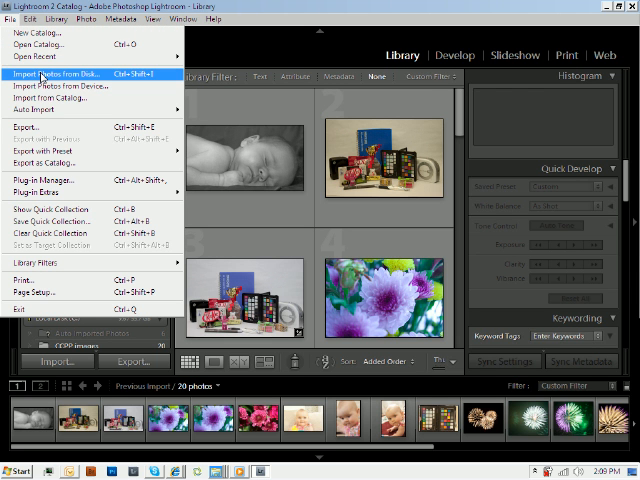
pyautogui.moveTo(60, 86)
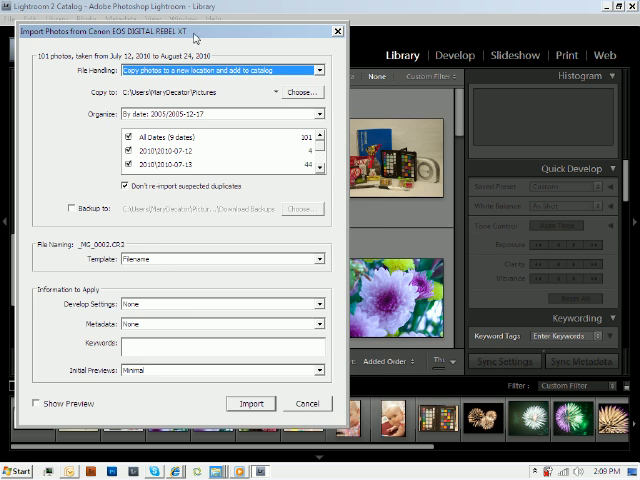
# Step: Move the Import Photos dialog toward the centre of the window
pyautogui.moveTo(196, 32); pyautogui.dragTo(264, 40)
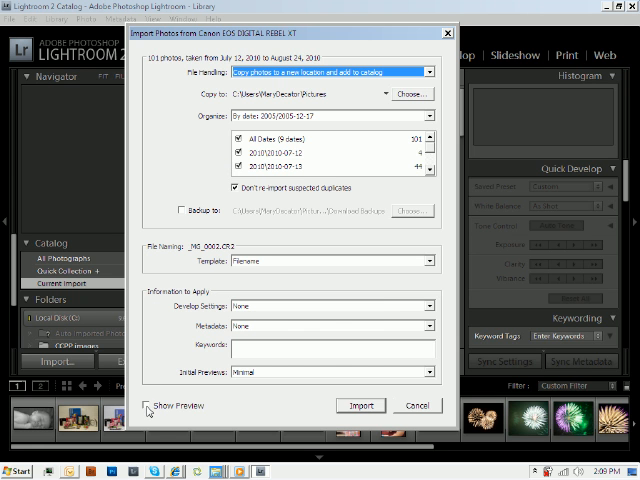
# Step: Enable Show Preview to display thumbnails of the camera's photos
pyautogui.click(144, 404)
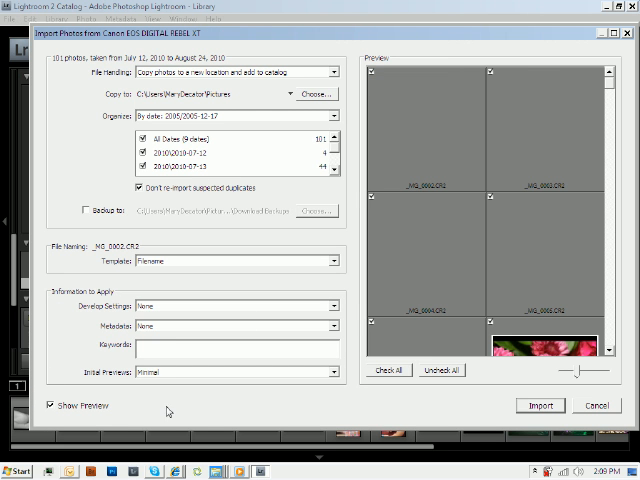
pyautogui.moveTo(268, 394)
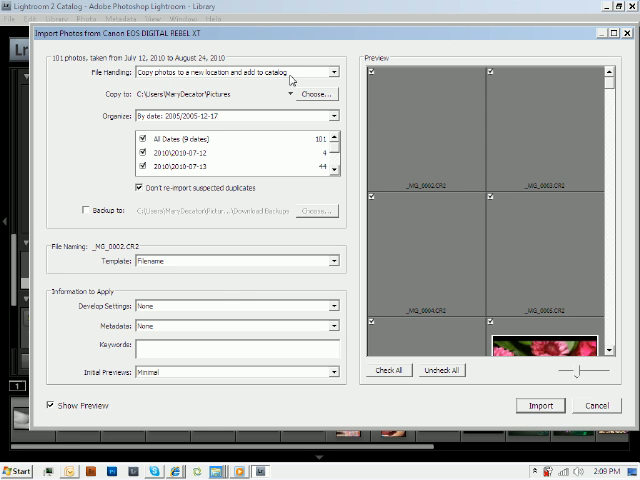
pyautogui.moveTo(294, 80)
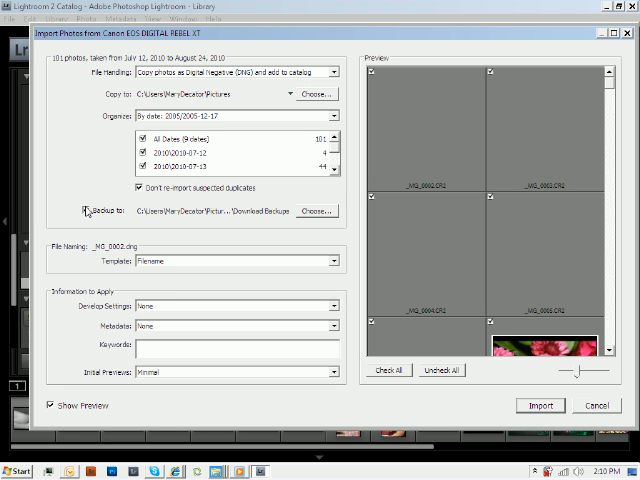
# Step: Enable the Backup to copy, then cancel the import and return to the Library
pyautogui.click(84, 212)
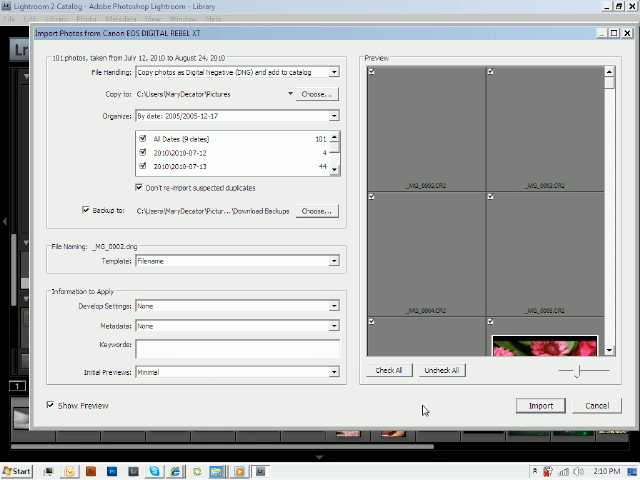
pyautogui.moveTo(588, 412)
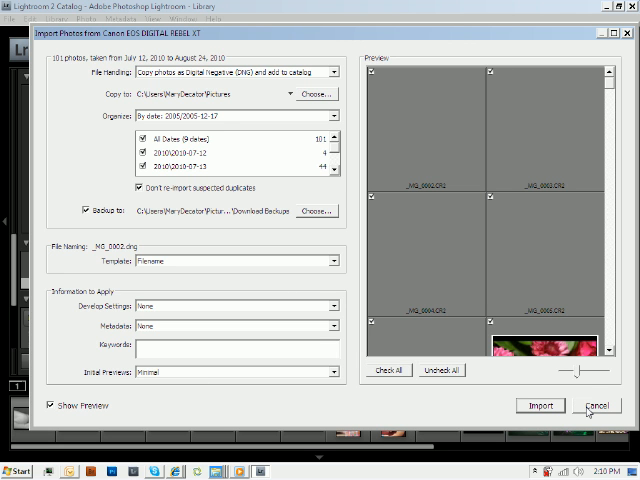
pyautogui.click(540, 404)
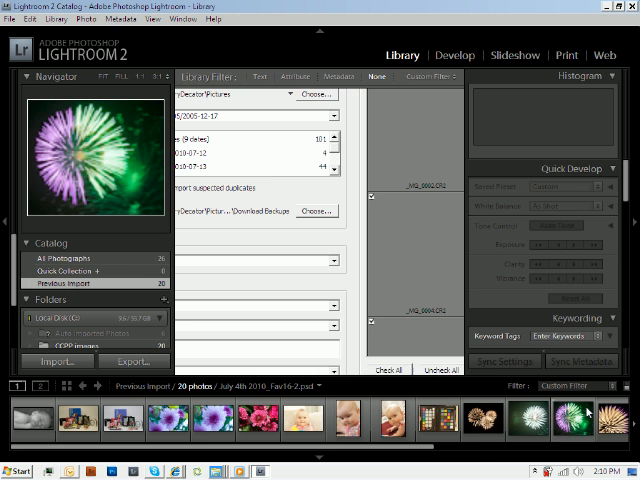